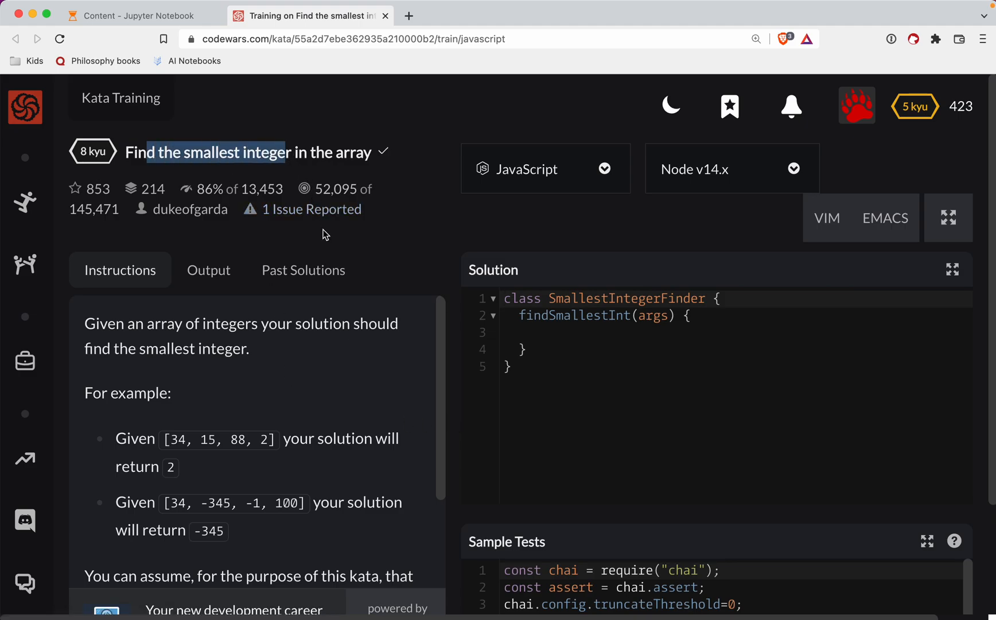
mouse_move(403, 205)
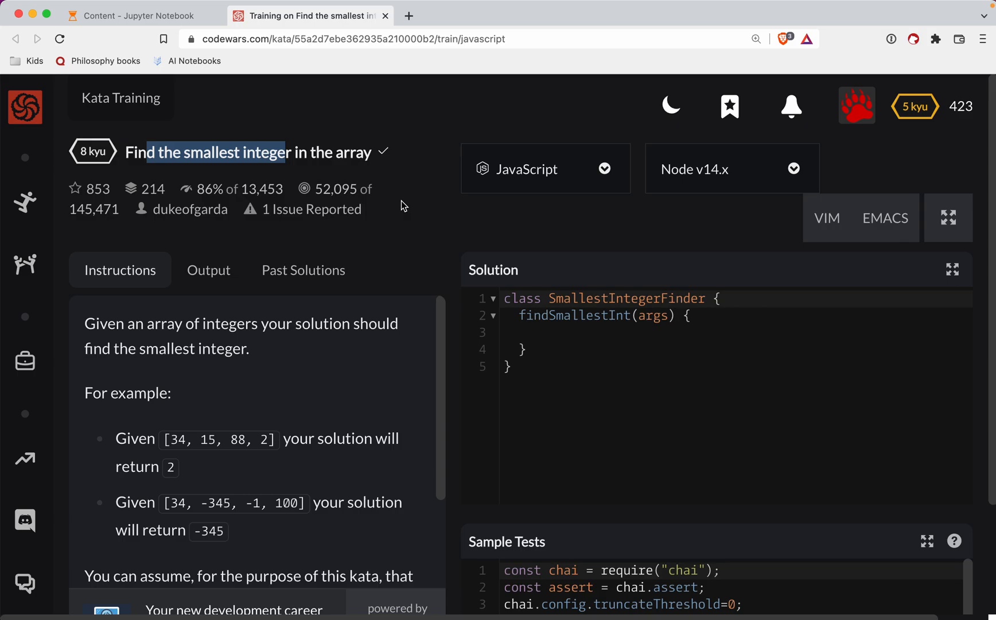
mouse_move(367, 317)
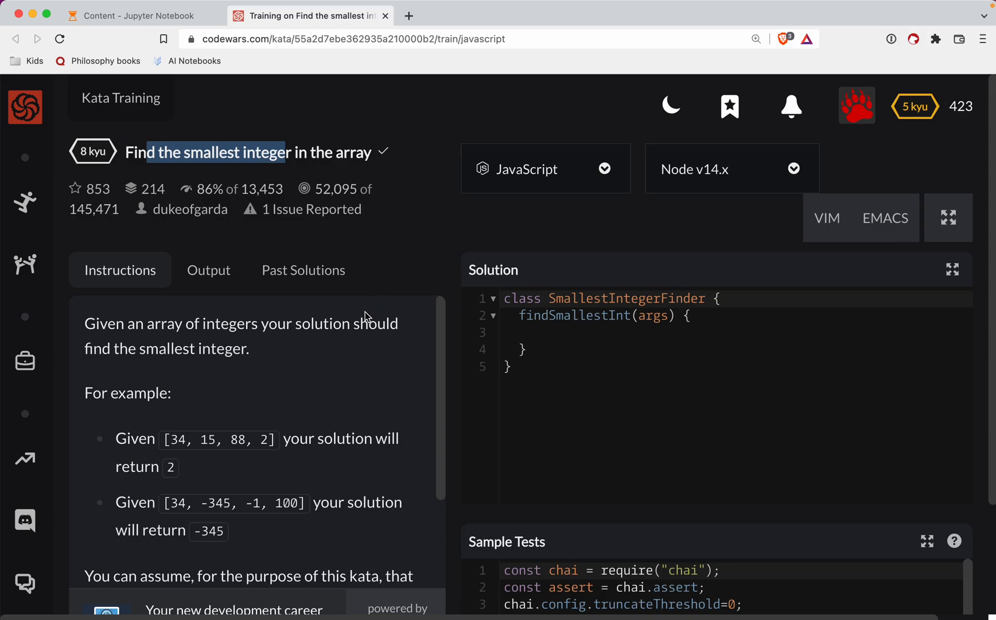
- Place the cursor on the empty line inside findSmallestInt, noting the args parameter name
scroll("down", 3)
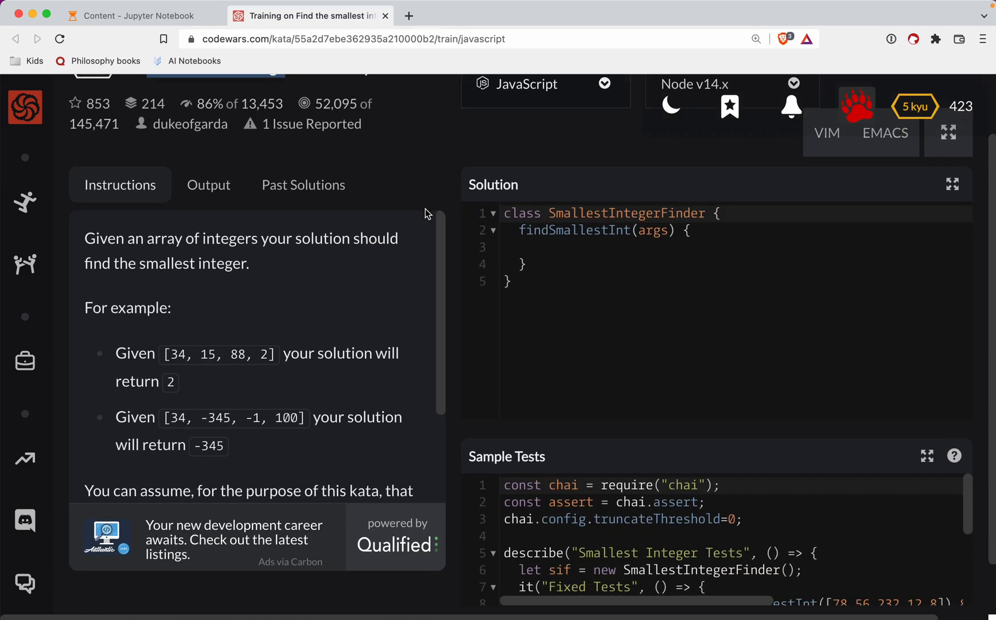
scroll("down", 3)
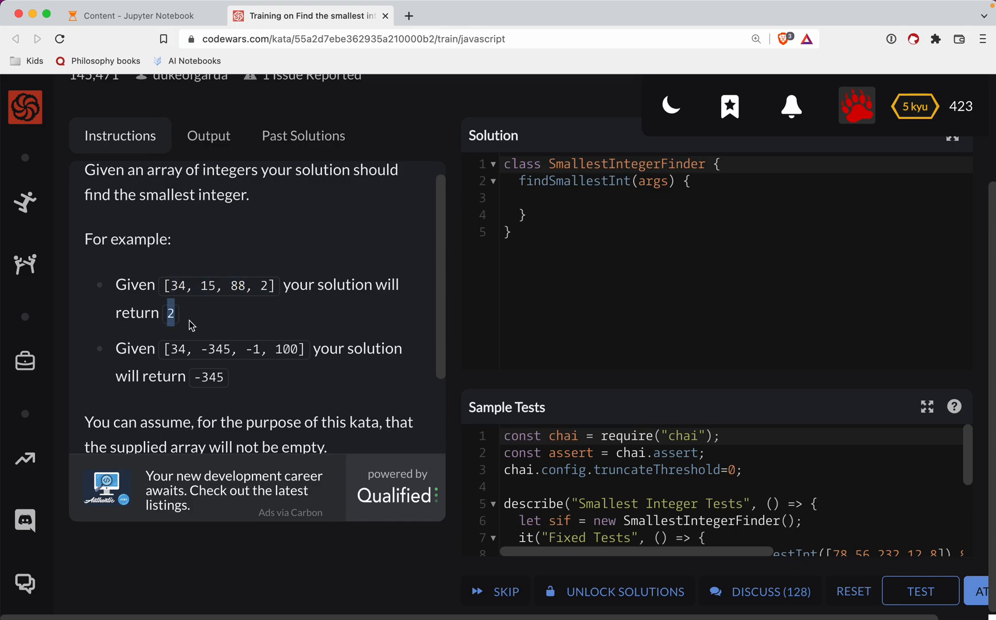
scroll("down", 3)
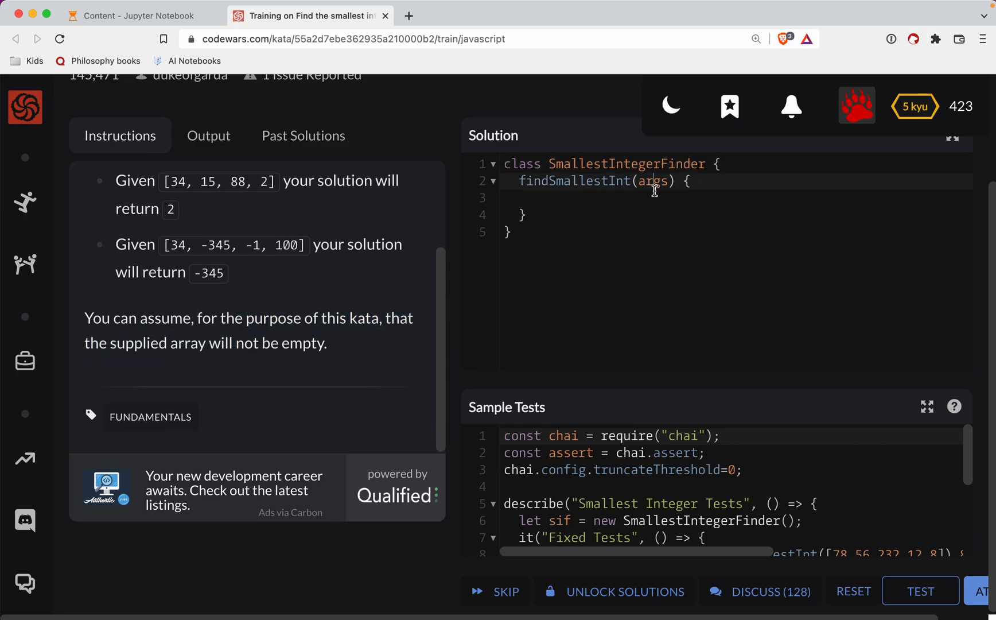
left_click(572, 199)
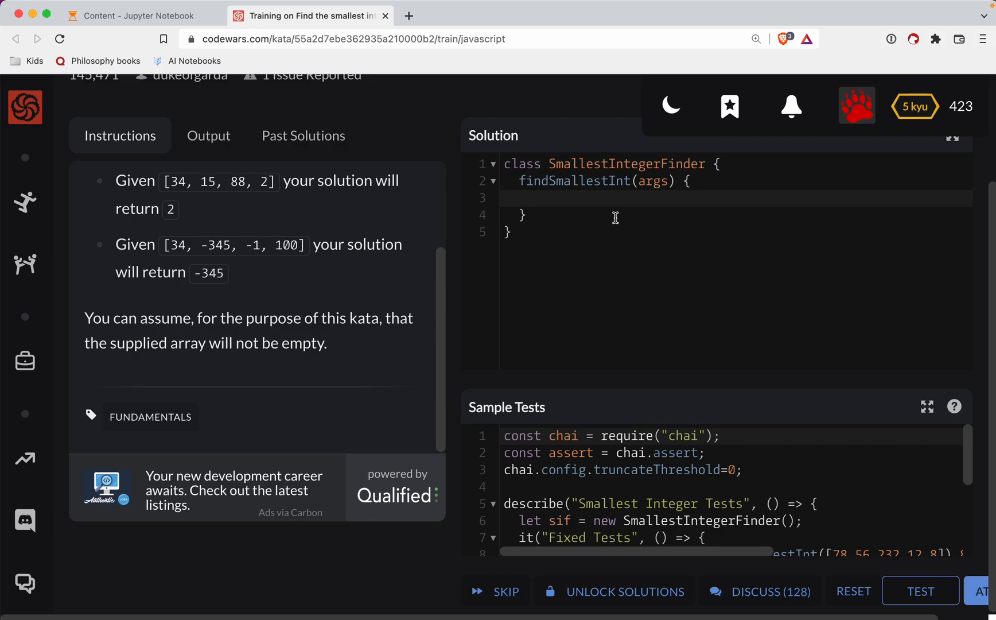
mouse_move(628, 199)
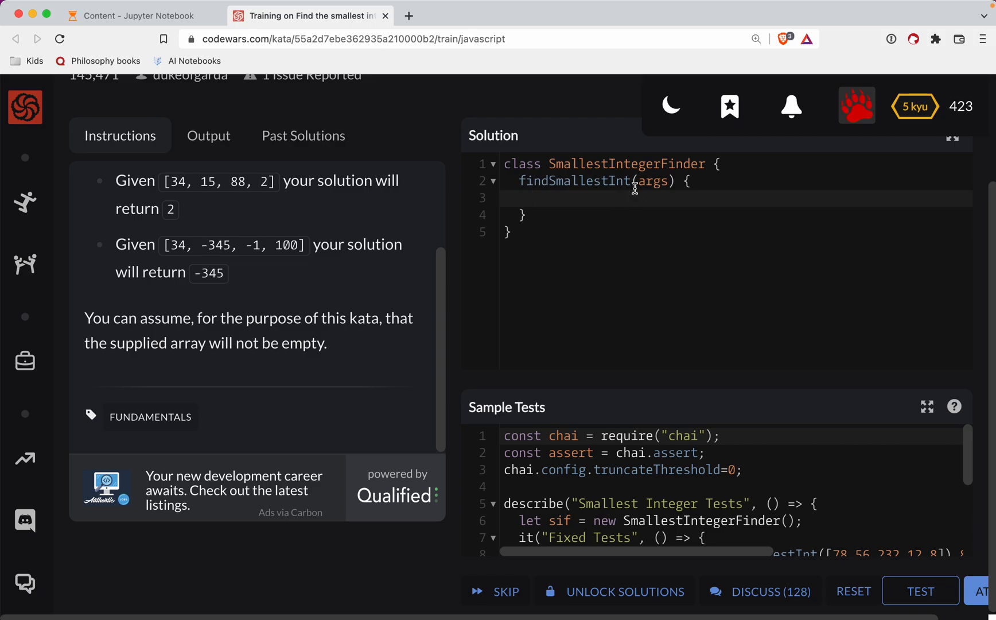
double_click(654, 181)
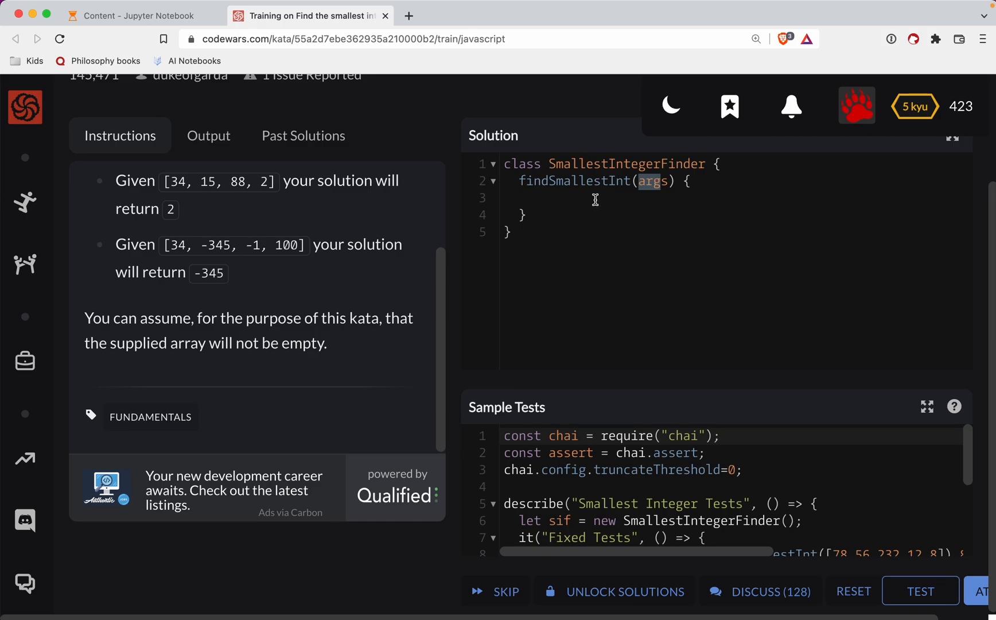
left_click(595, 198)
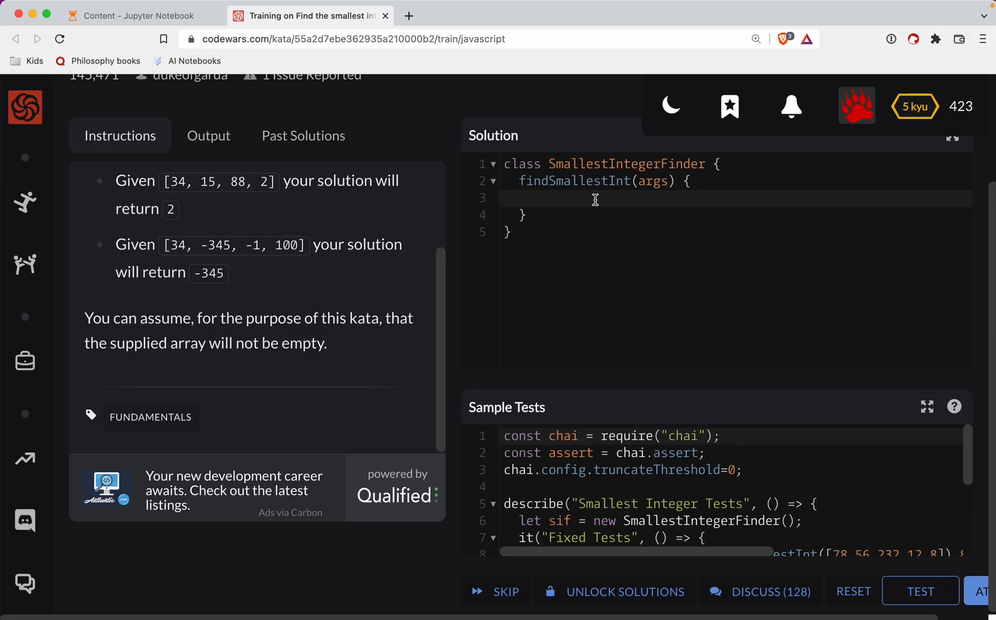
- Write const sorted = args.sort((num1, num2) => num1 - num2) to sort args ascending
type("const sorte")
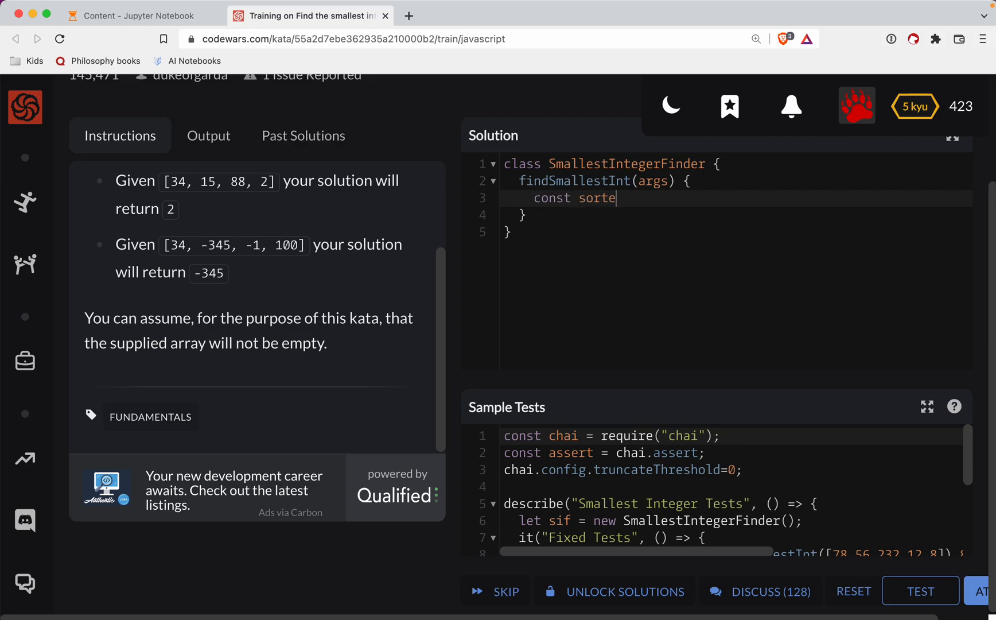
type("d = arges")
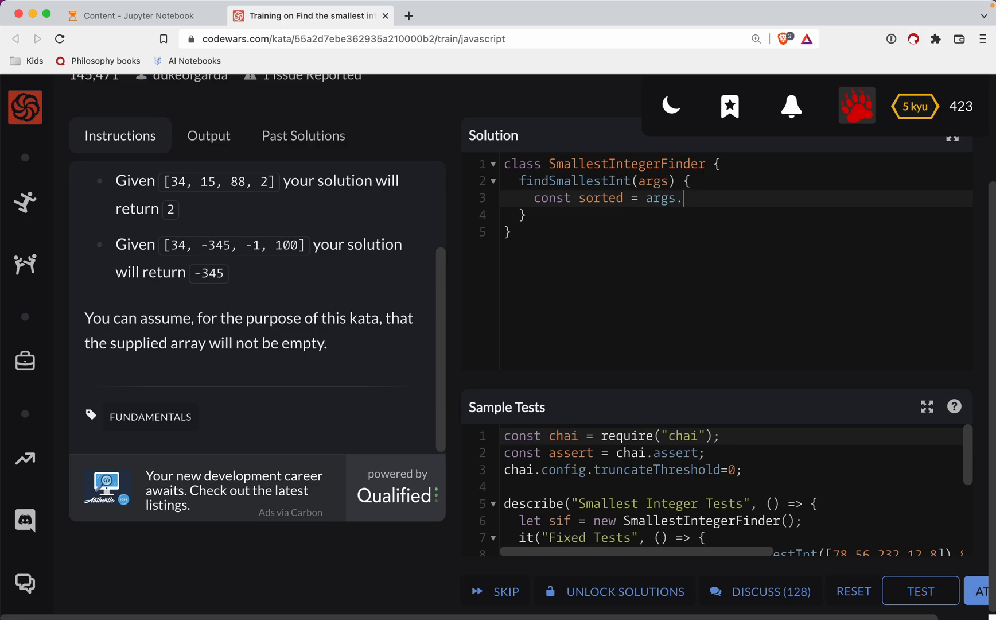
type("sort()")
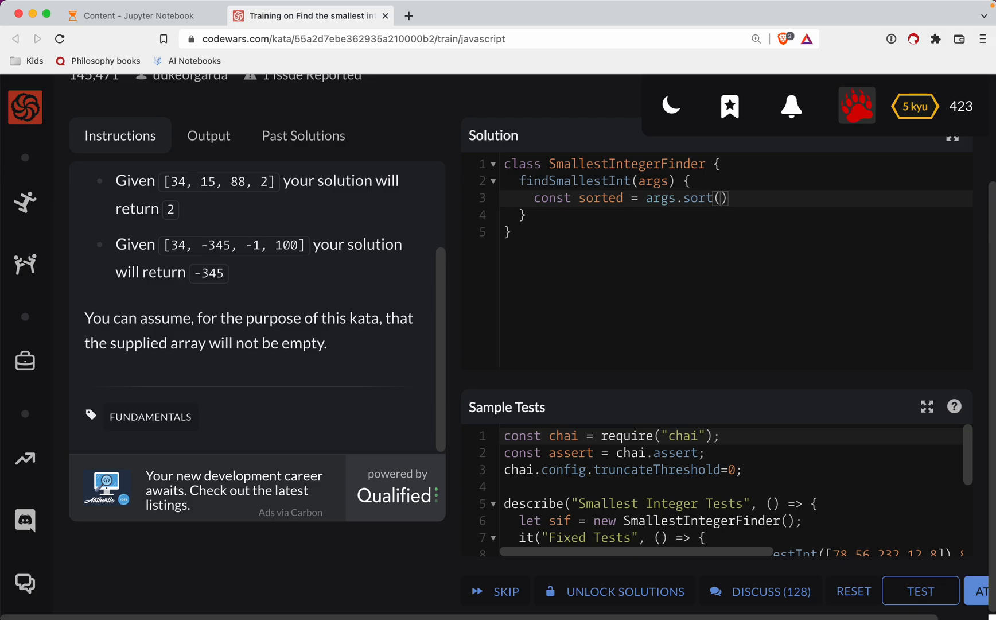
type("(num1, num2")
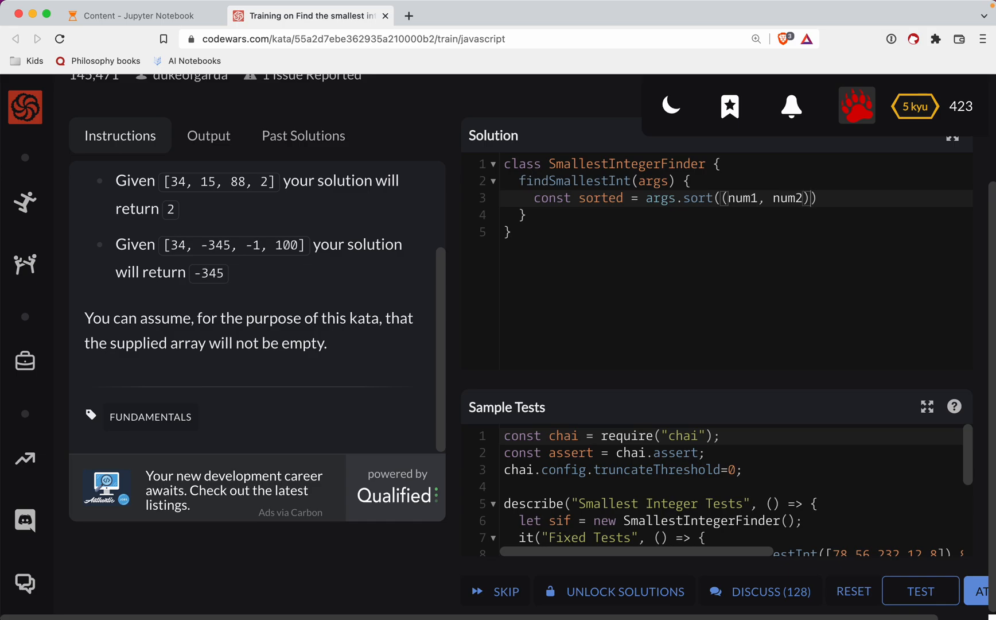
type("=> n")
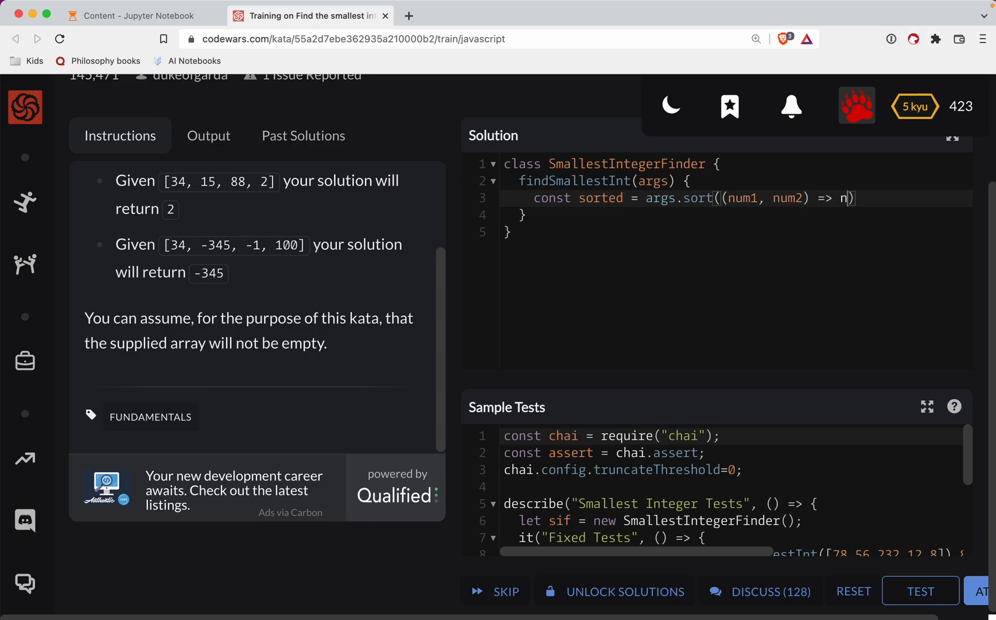
type("um1 - nu")
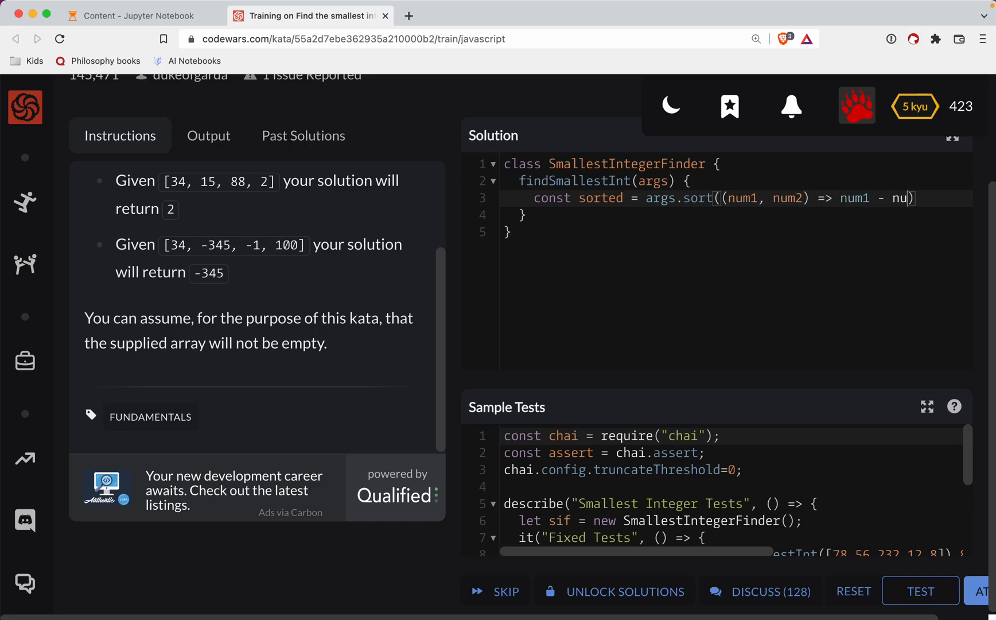
type("m2")
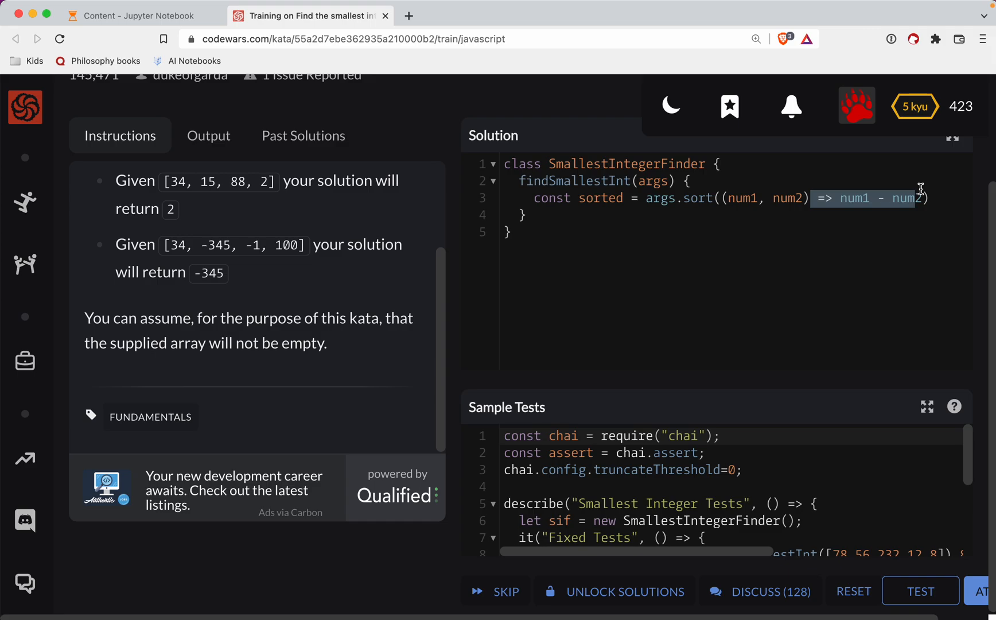
mouse_move(915, 195)
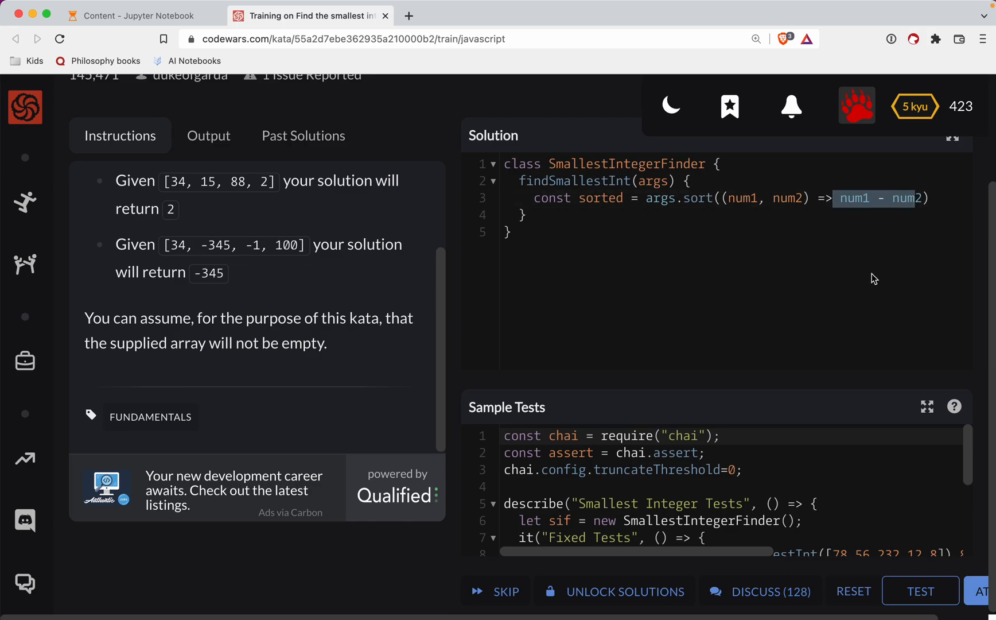
mouse_move(867, 273)
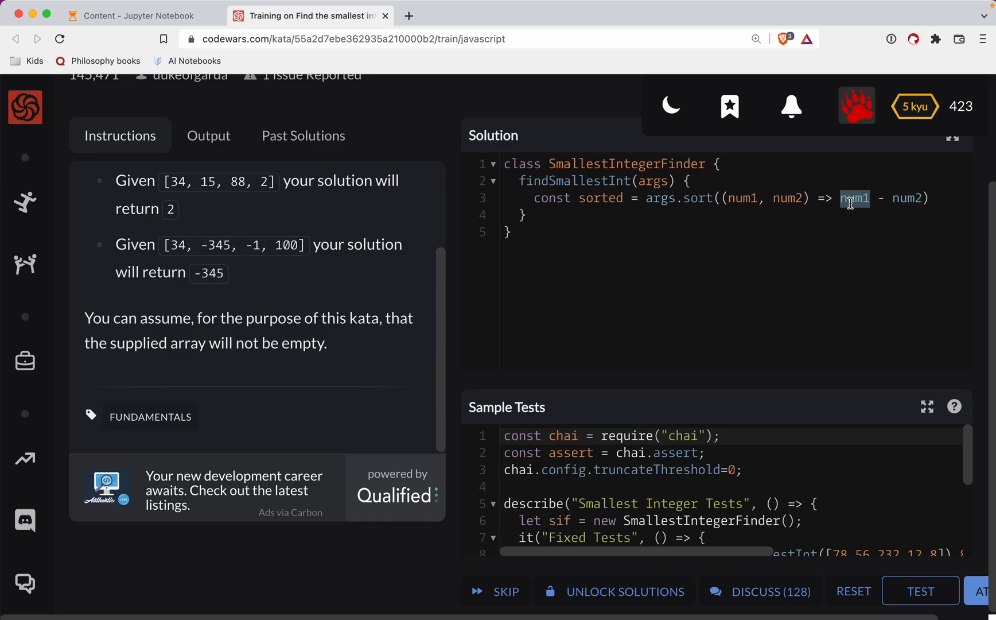
mouse_move(832, 240)
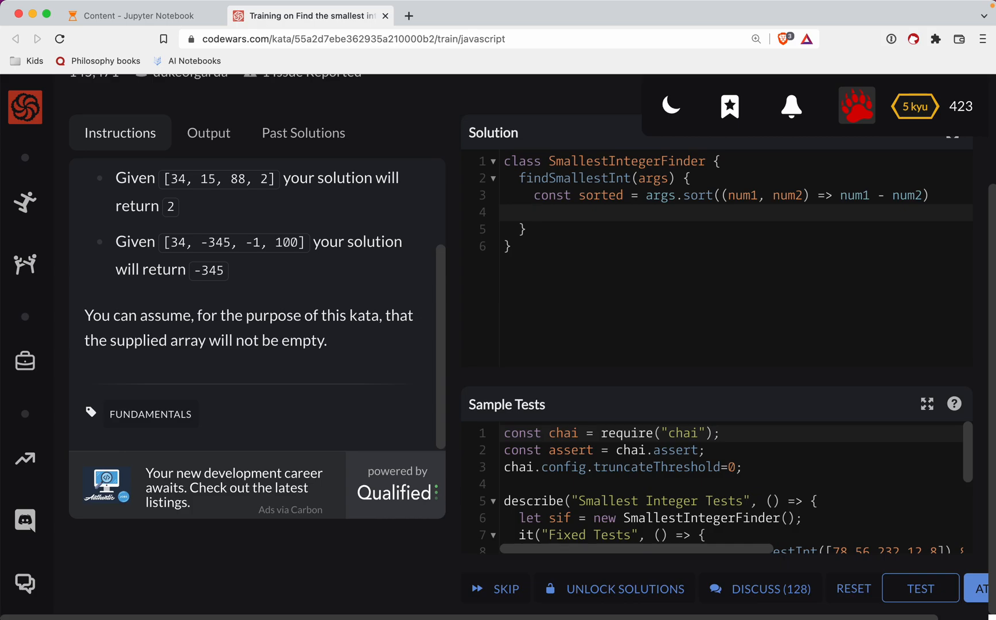
- Add return sorted[0] and run the sample tests
type("return sr")
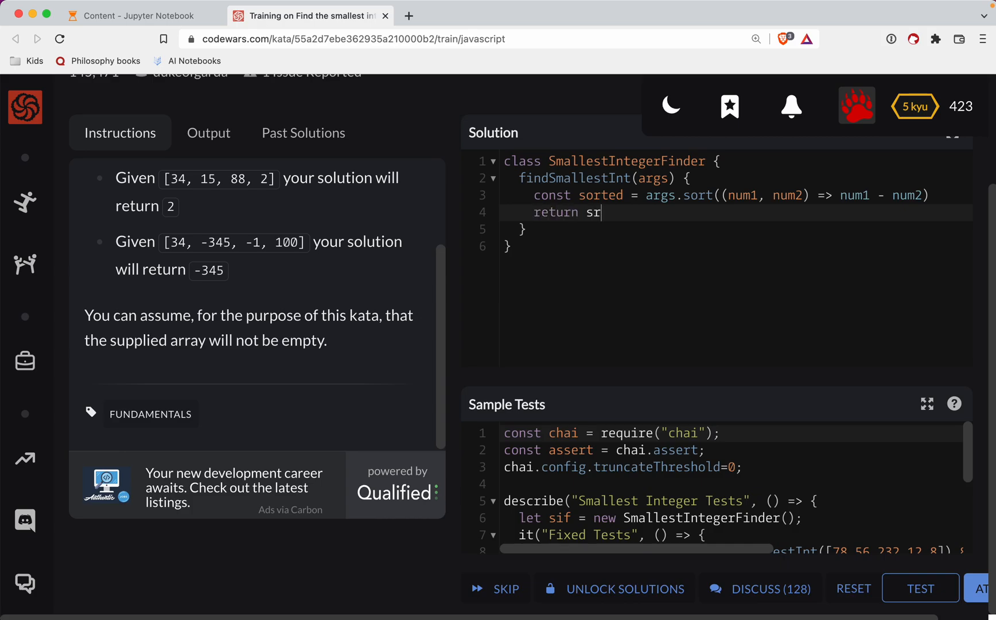
type("orted[]")
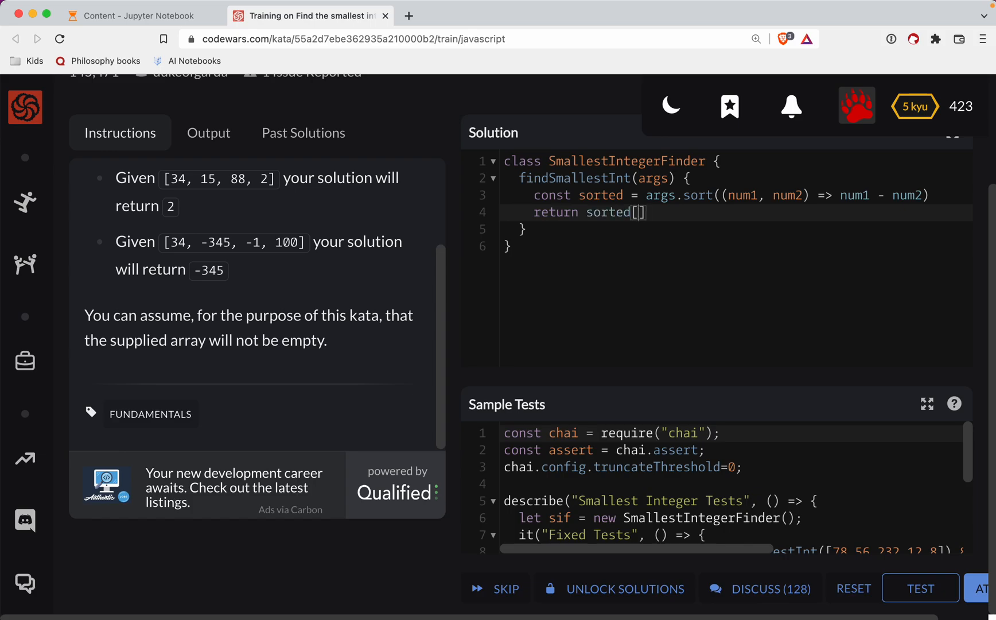
type("0")
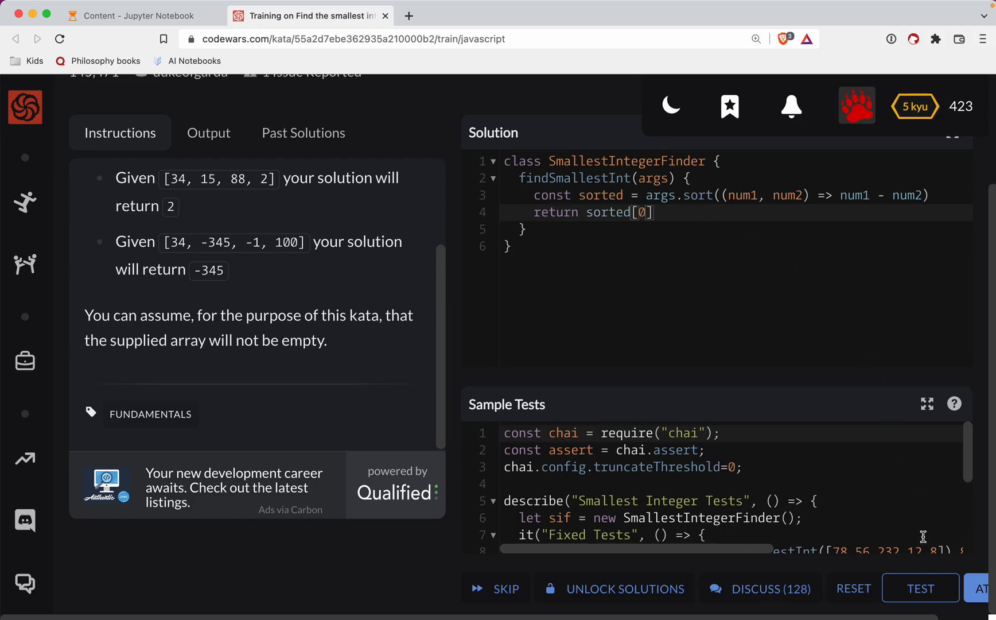
left_click(920, 588)
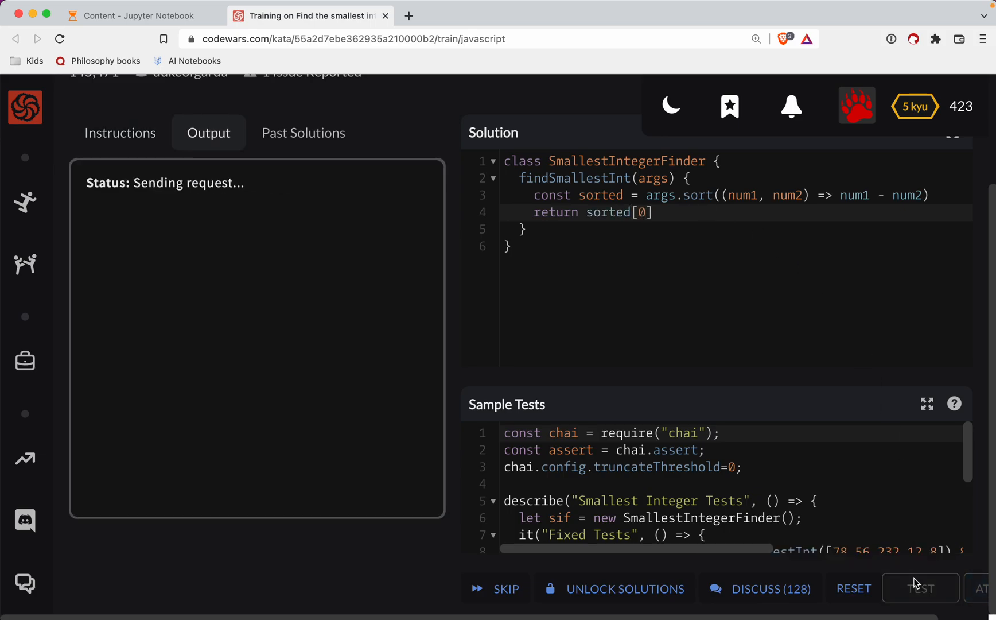
- Run the full attempt with fixed and random tests, then submit the passing solution
left_click(920, 588)
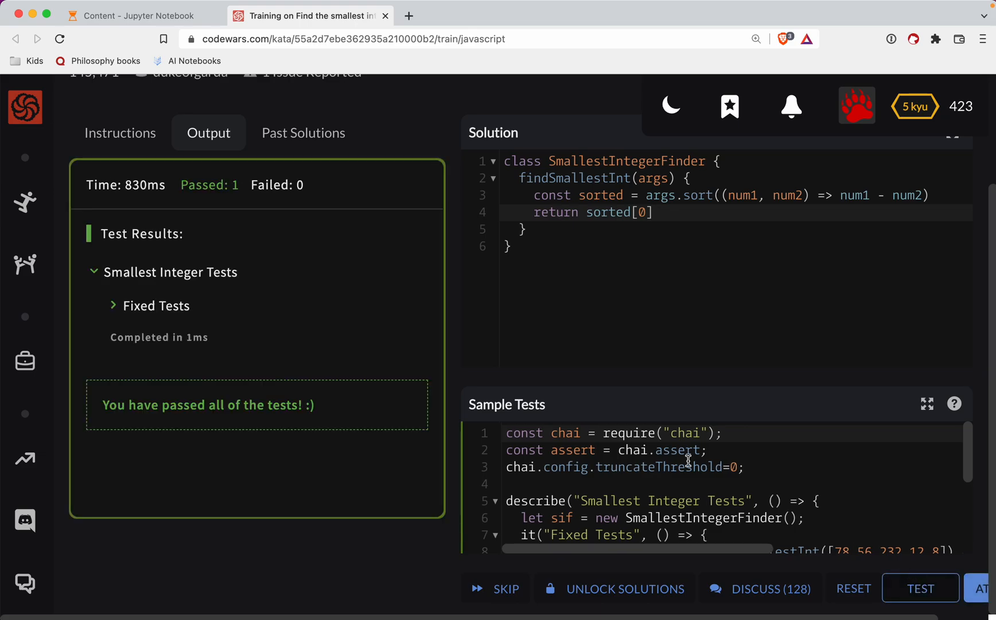
mouse_move(965, 566)
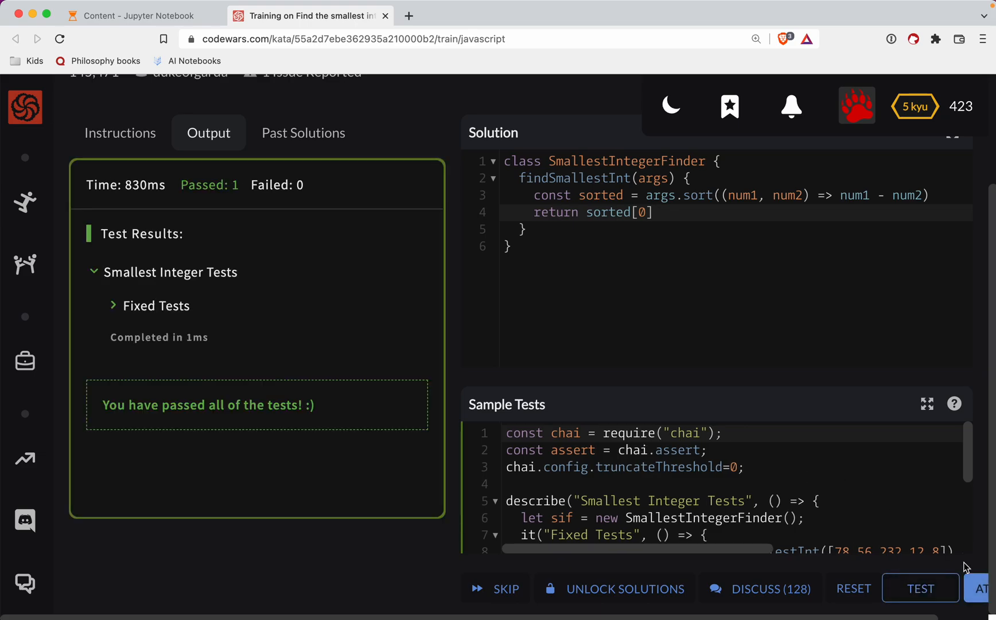
mouse_move(980, 588)
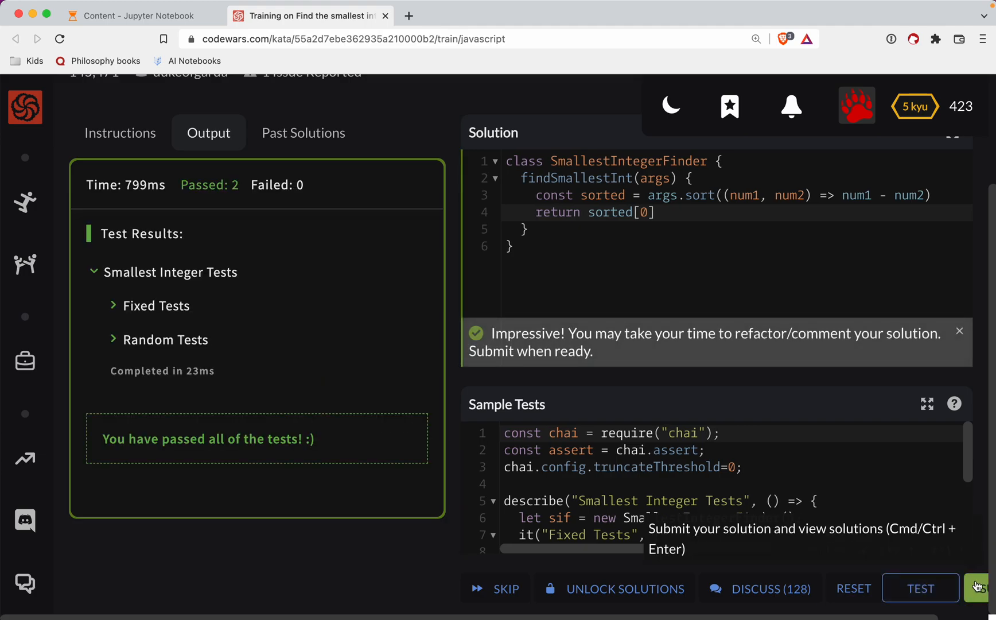
left_click(984, 588)
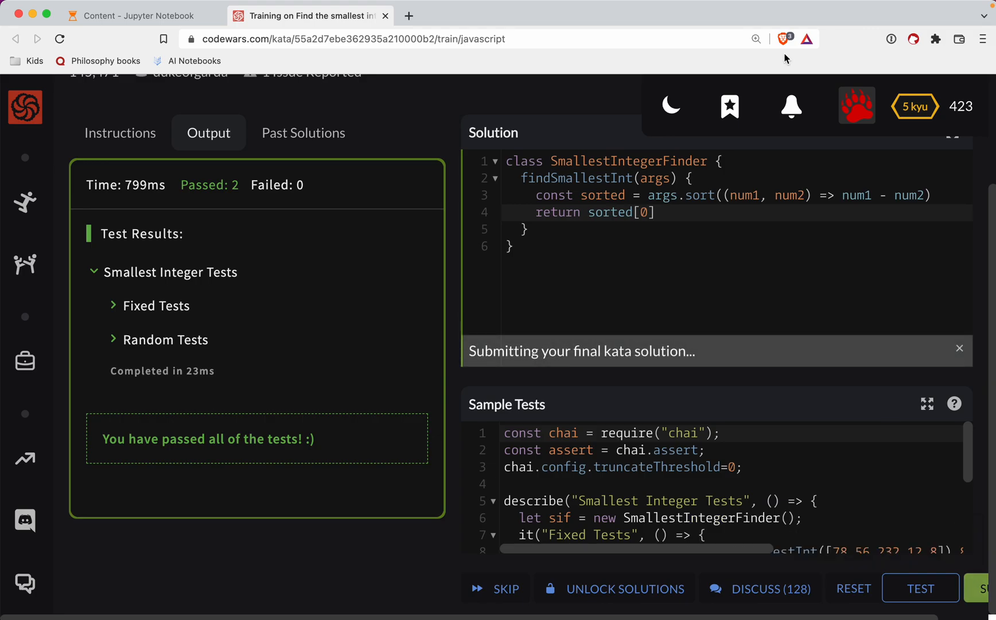